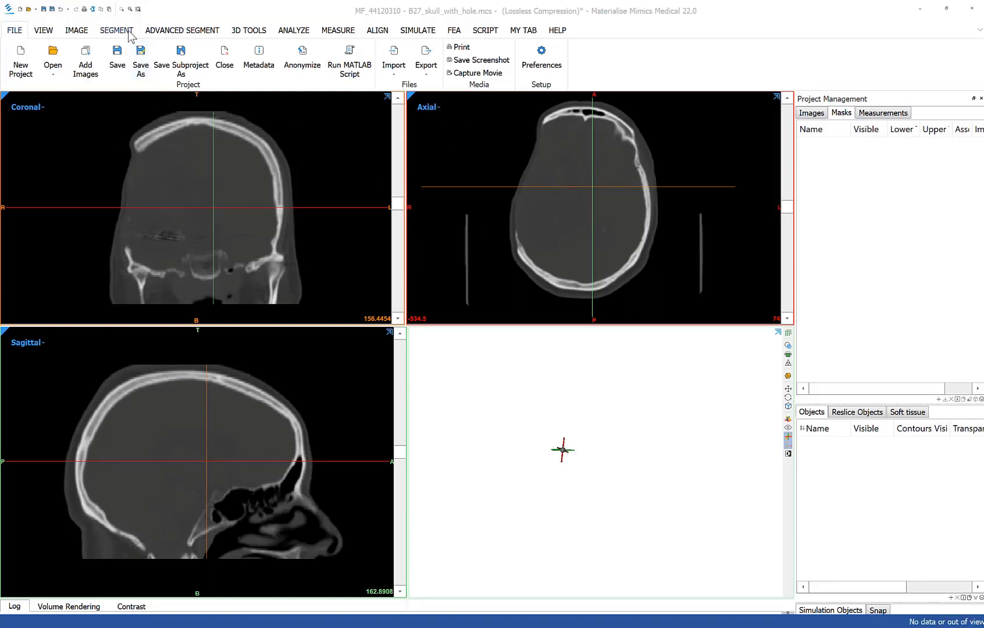
Threshold the scan with the Bone (CT) preset, filling holes and keeping the largest region, then rename the mask 'skull'.
click(117, 30)
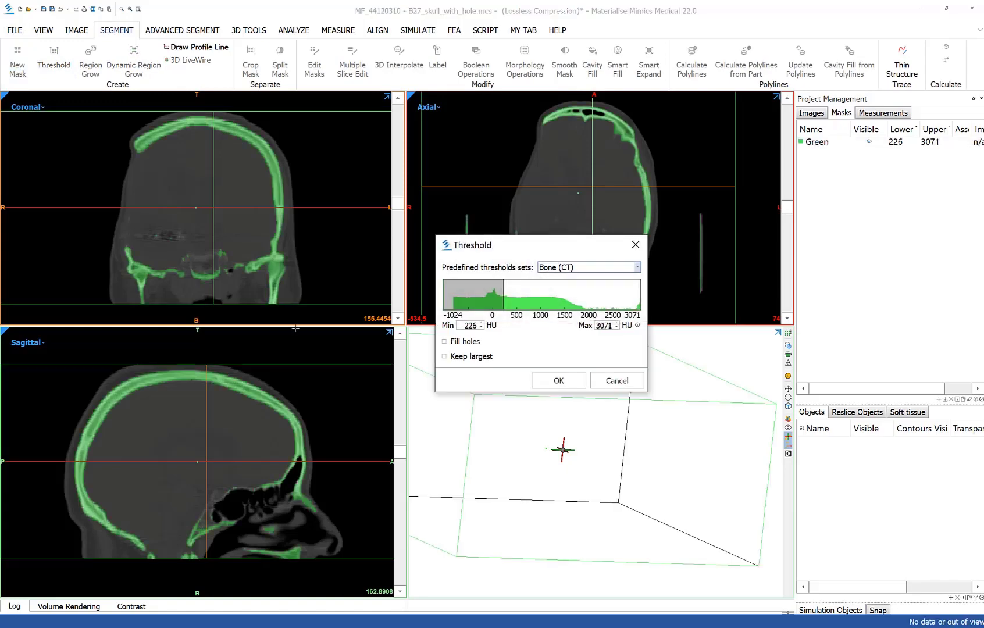
click(445, 342)
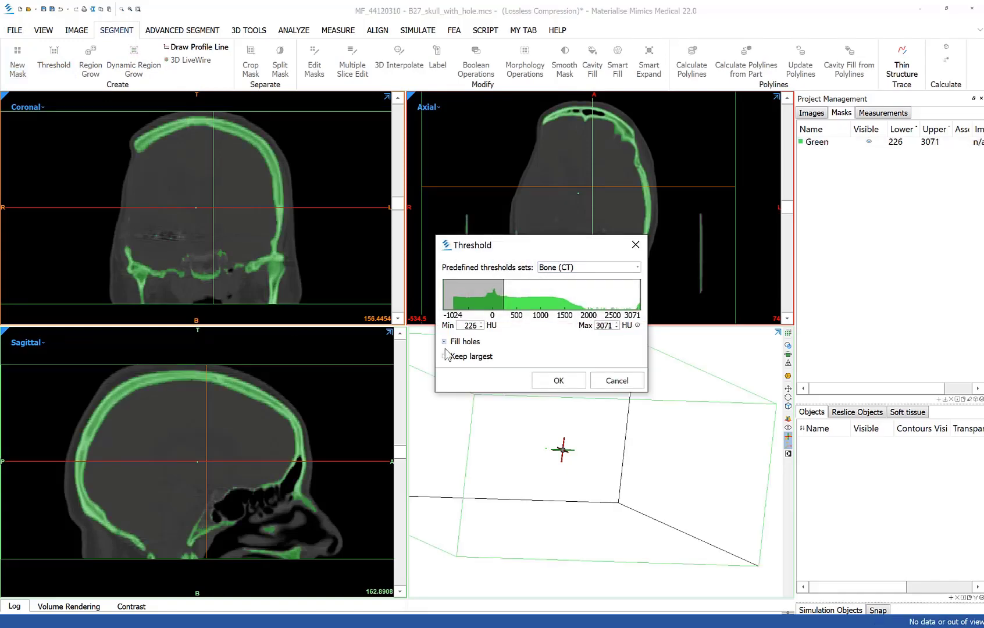
click(558, 380)
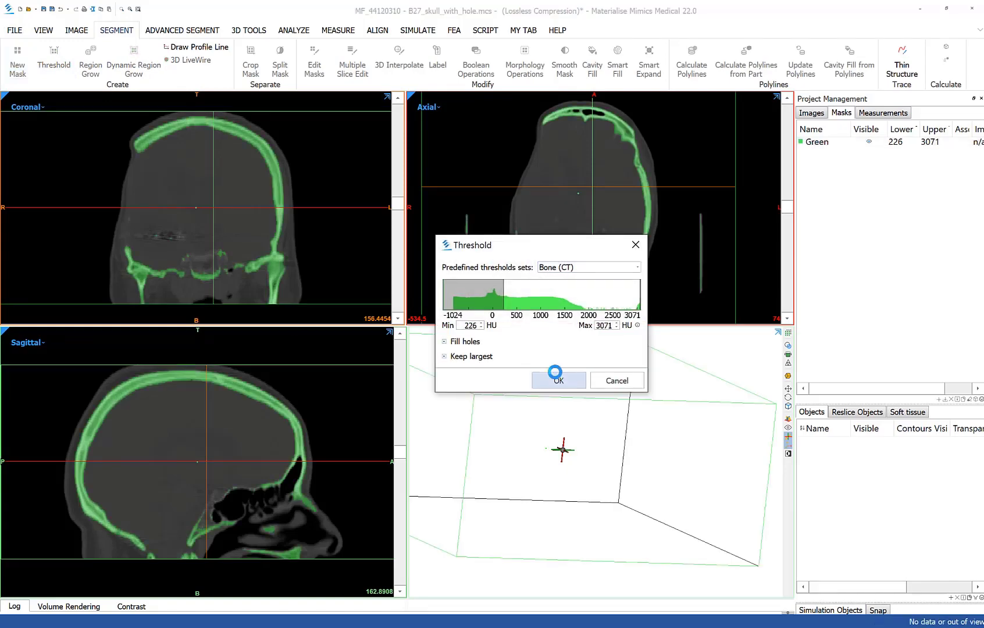
click(559, 381)
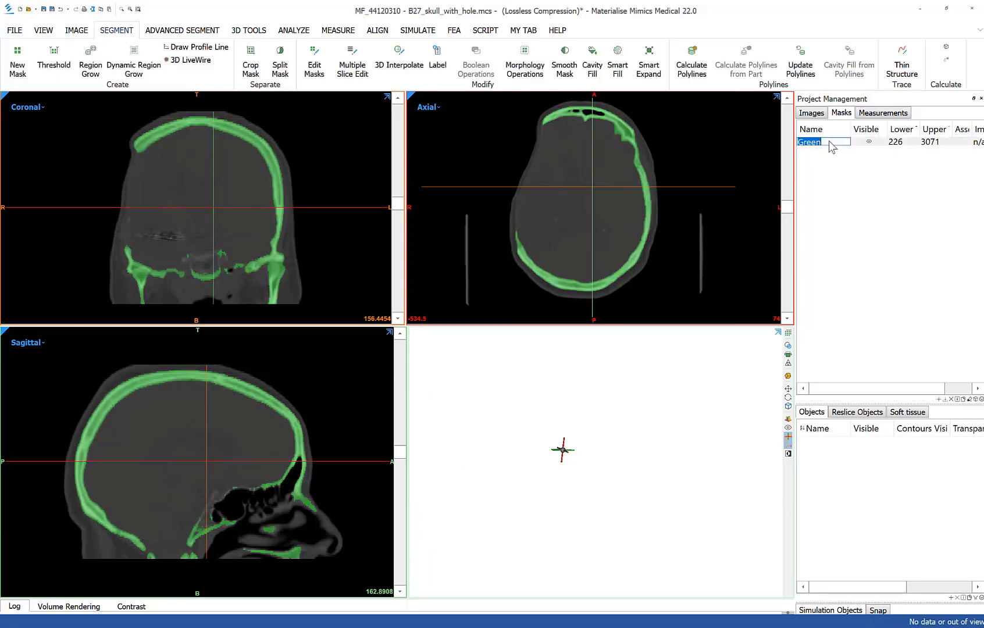
text(sky)
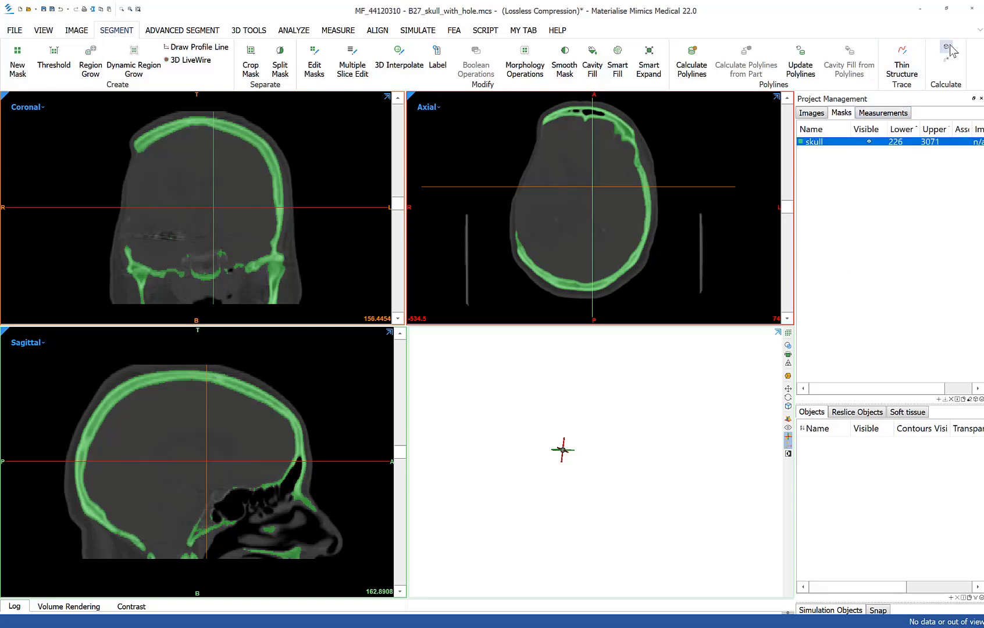
Calculate part 'skull 1' from the skull mask at Optimal quality.
click(945, 49)
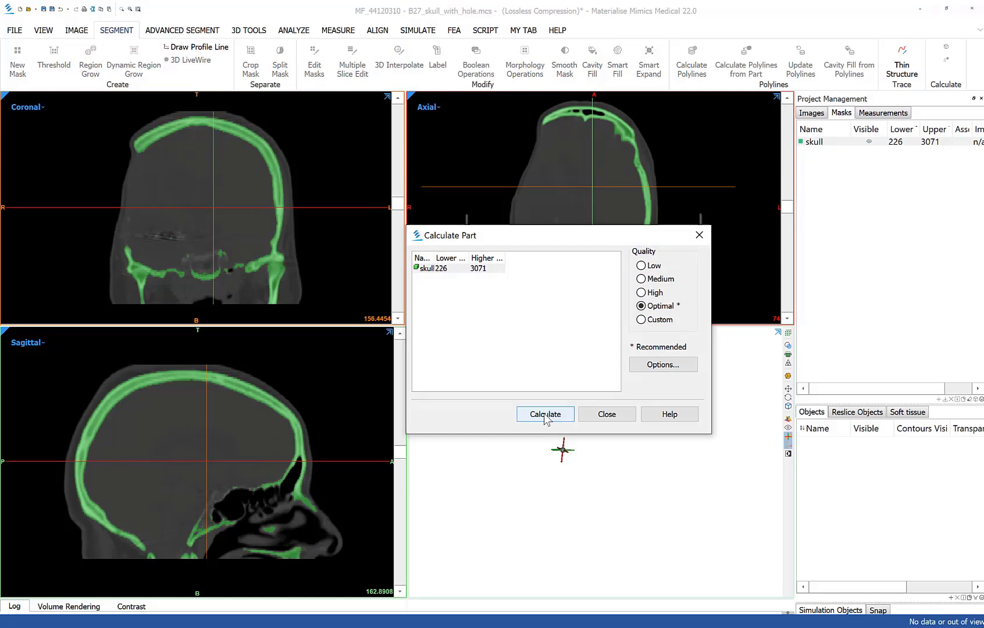
click(545, 414)
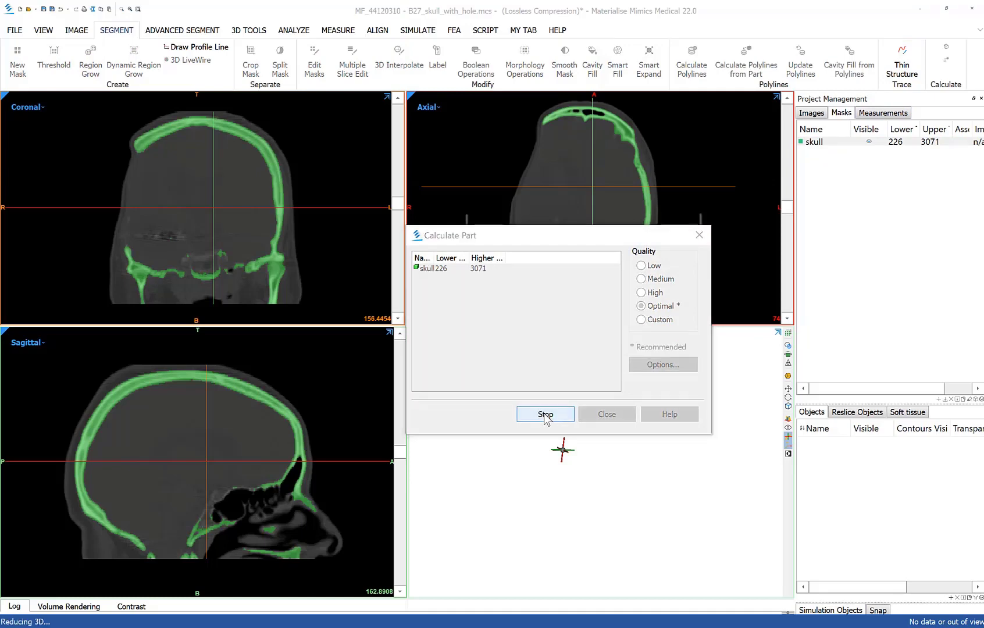
click(545, 414)
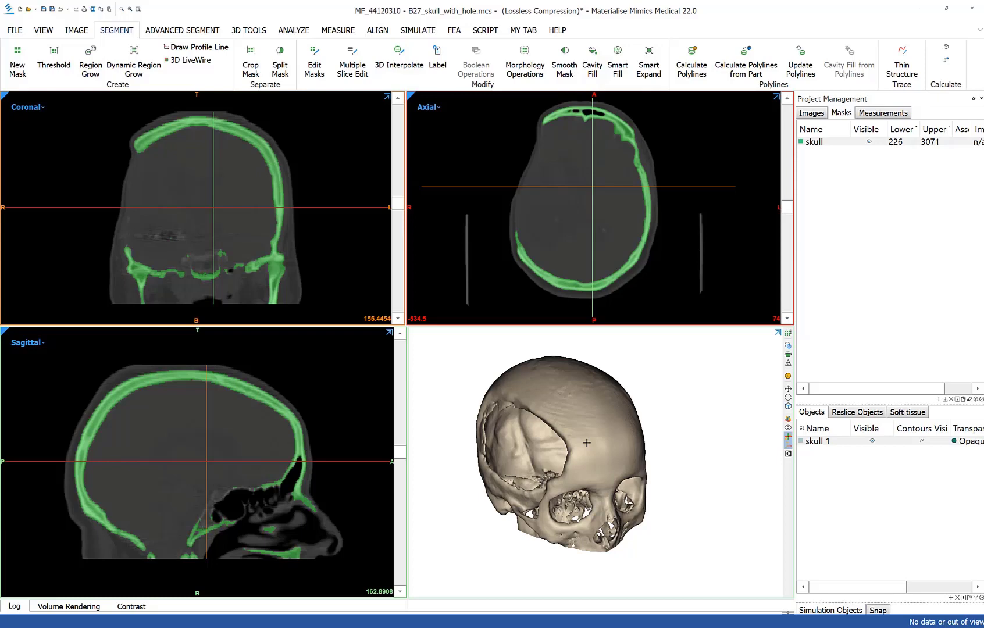
mouse_move(600, 410)
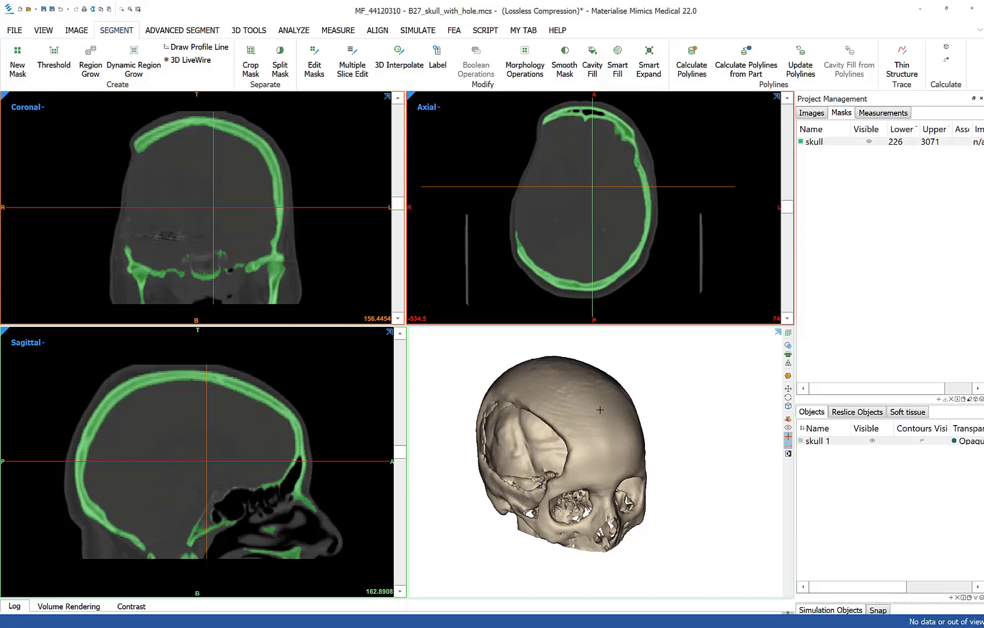
mouse_move(44, 37)
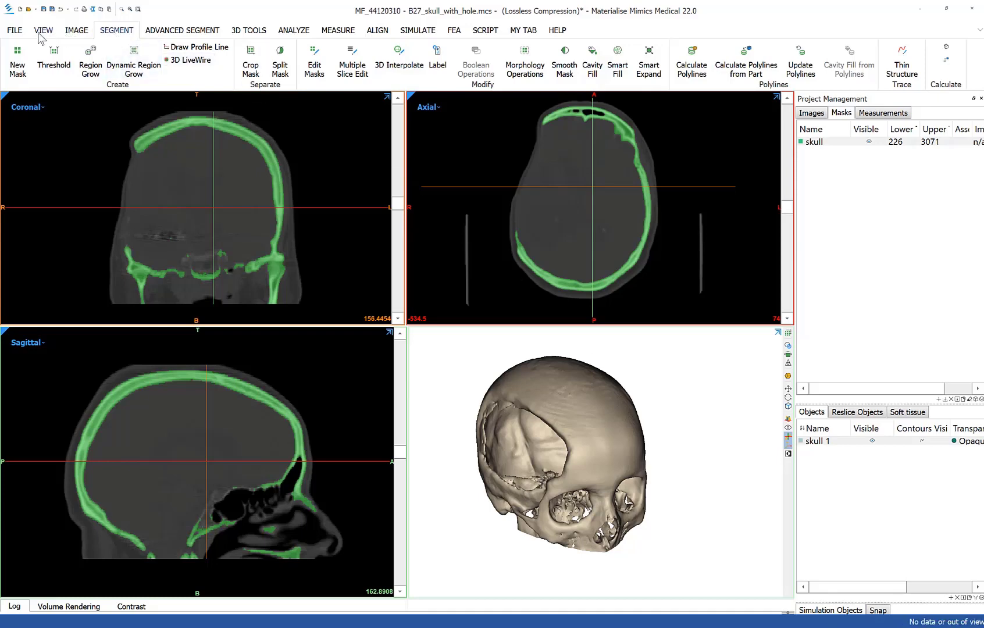
Export the 'skull 1' part to 3-matic.
click(22, 30)
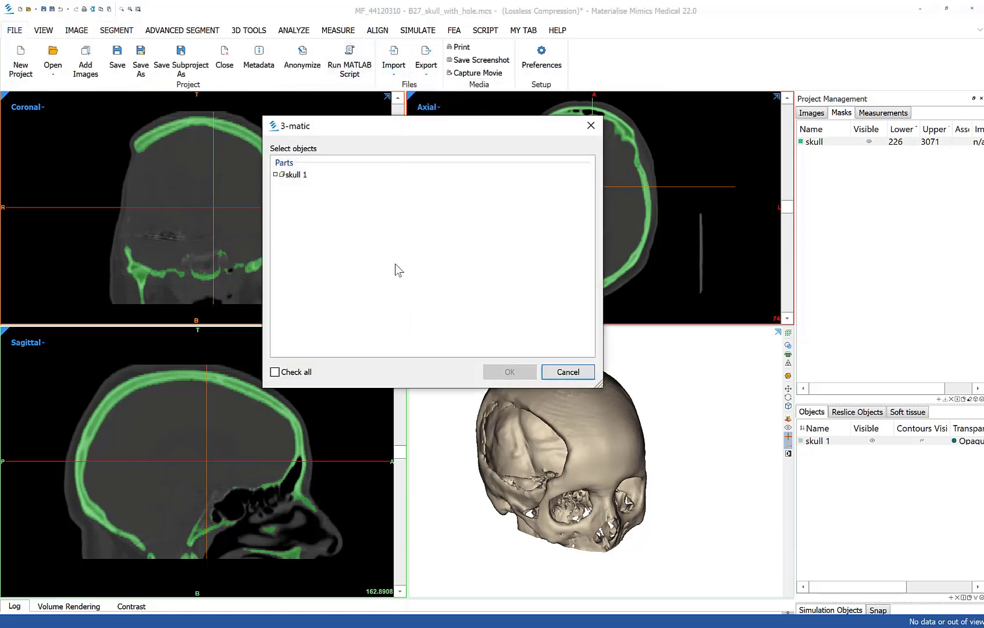
click(275, 373)
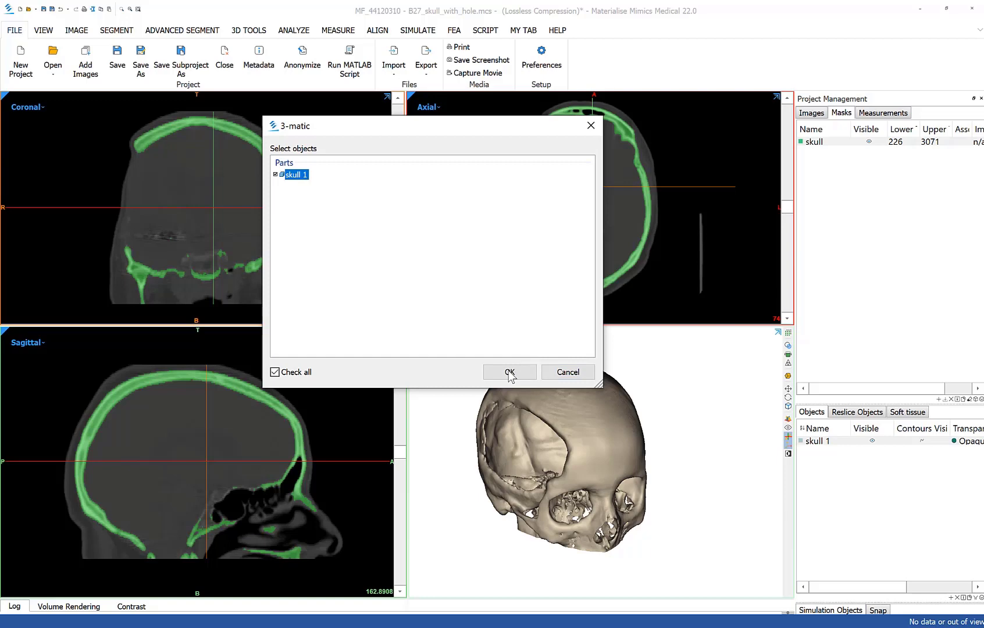
click(510, 371)
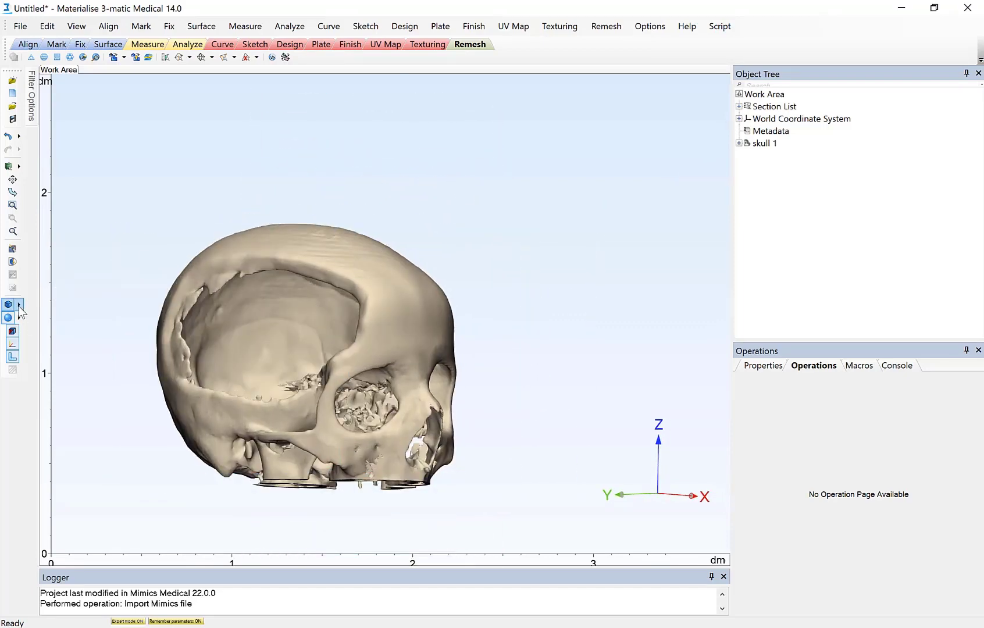
Select the imported skull model and switch to the Finish tools.
click(20, 304)
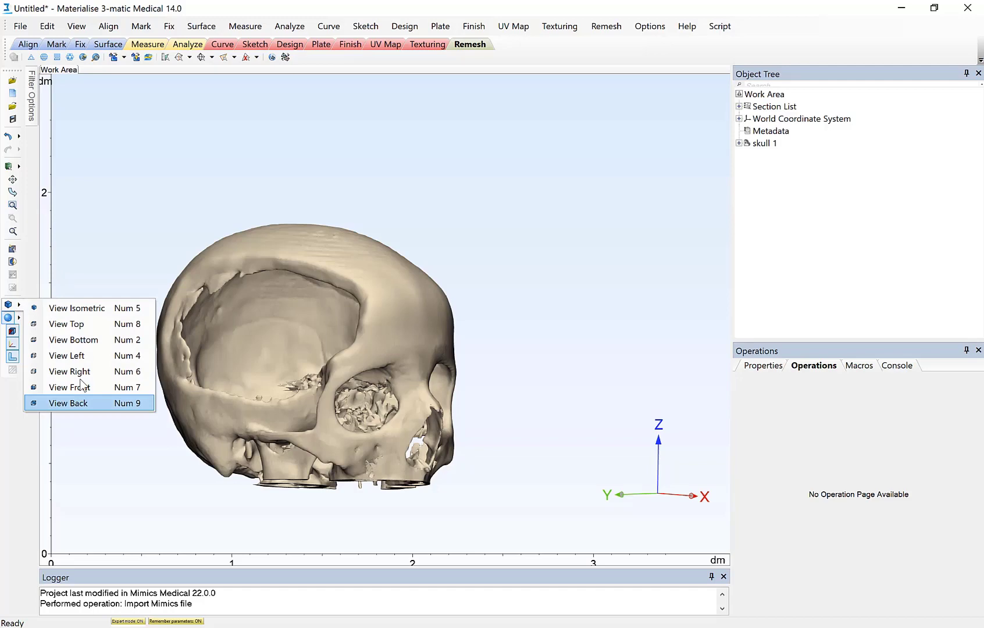
mouse_move(75, 367)
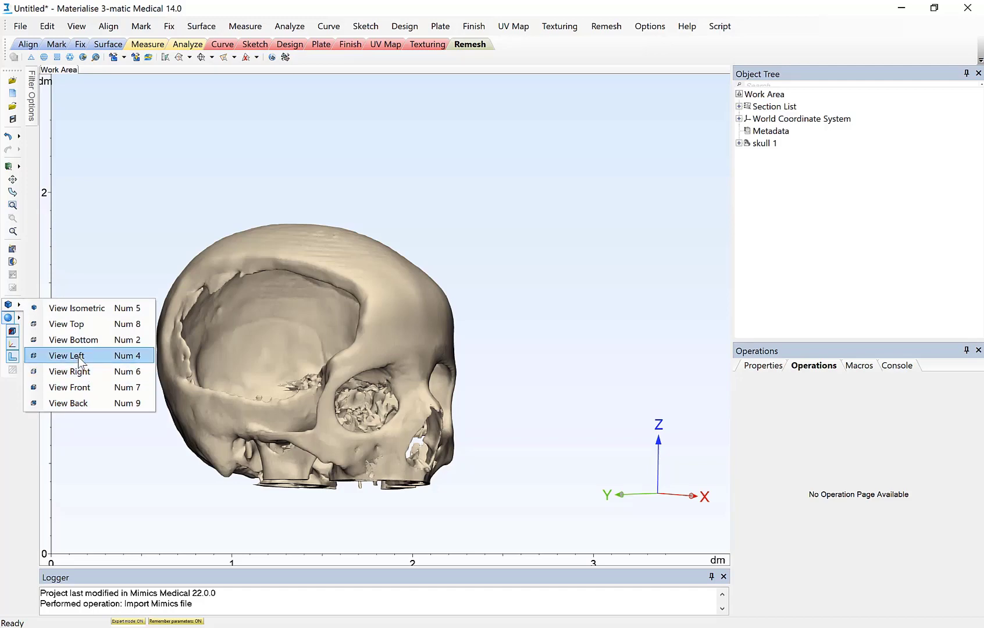
mouse_move(70, 387)
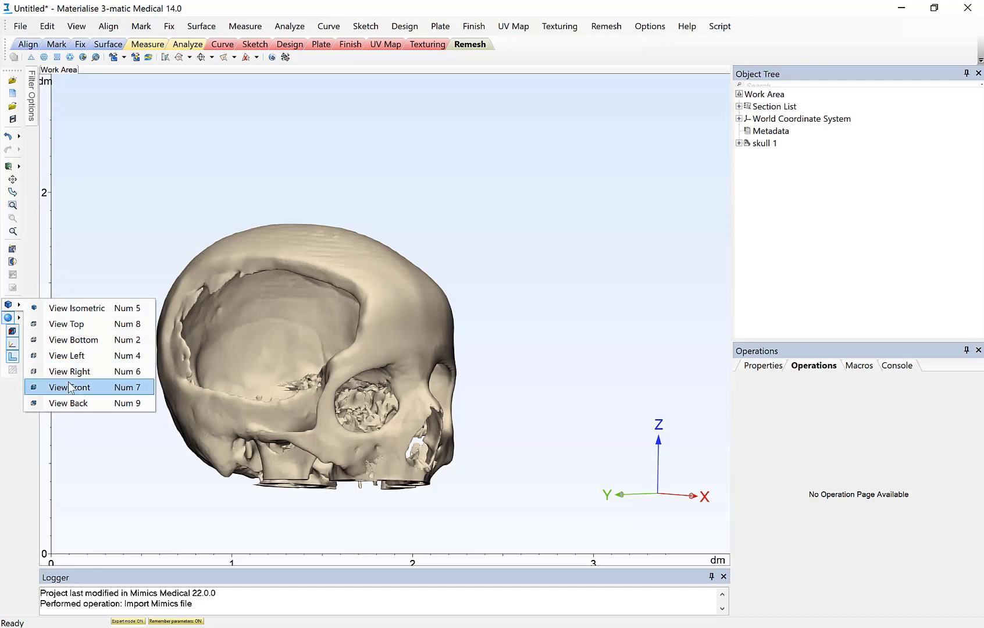
click(69, 388)
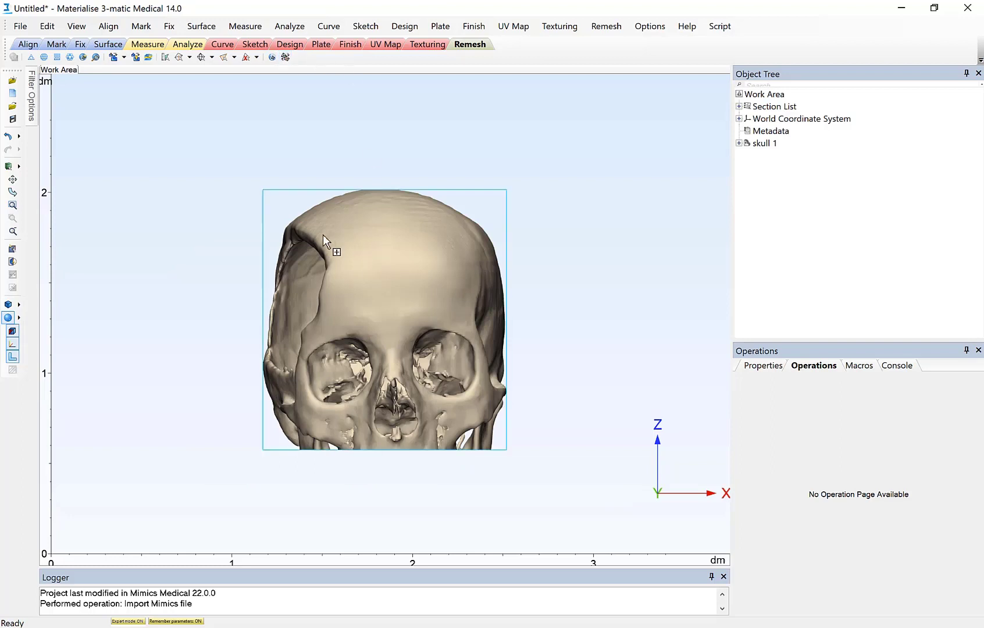
mouse_move(296, 381)
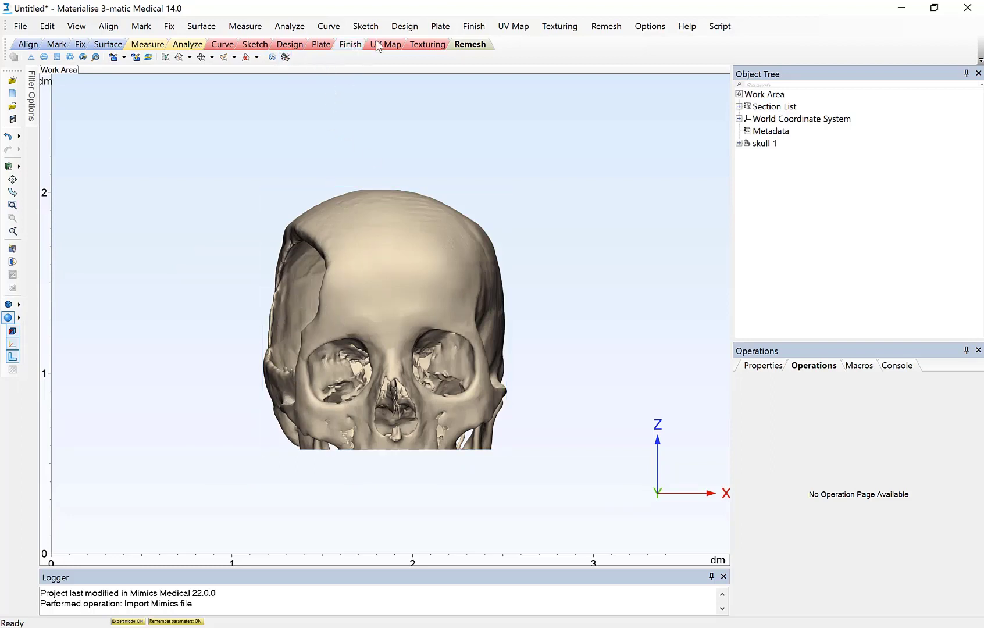
click(350, 44)
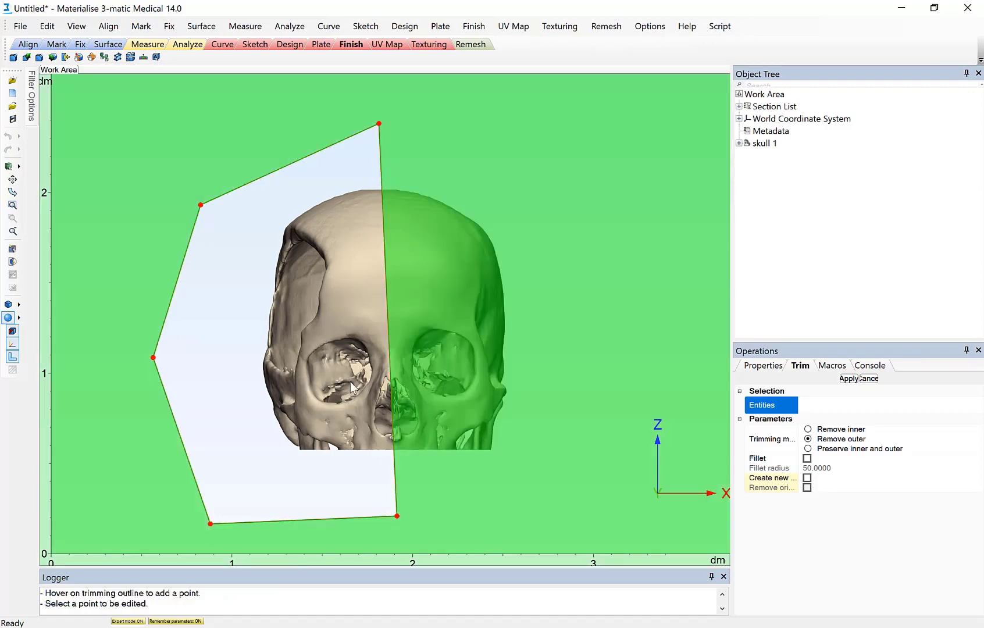
mouse_move(840, 406)
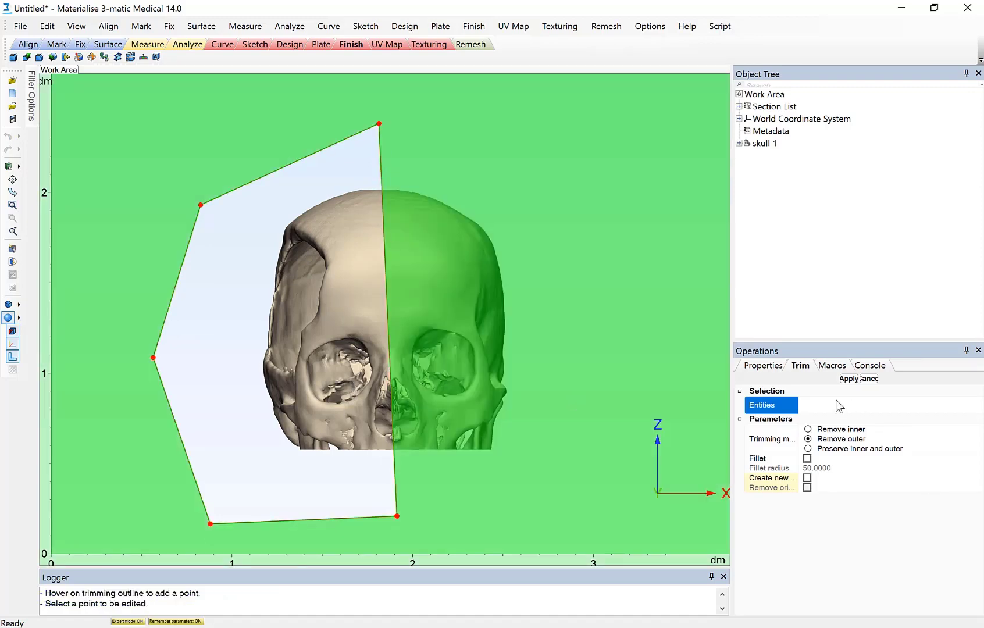
Trim away half the skull 1 entity with Remove outer.
click(763, 143)
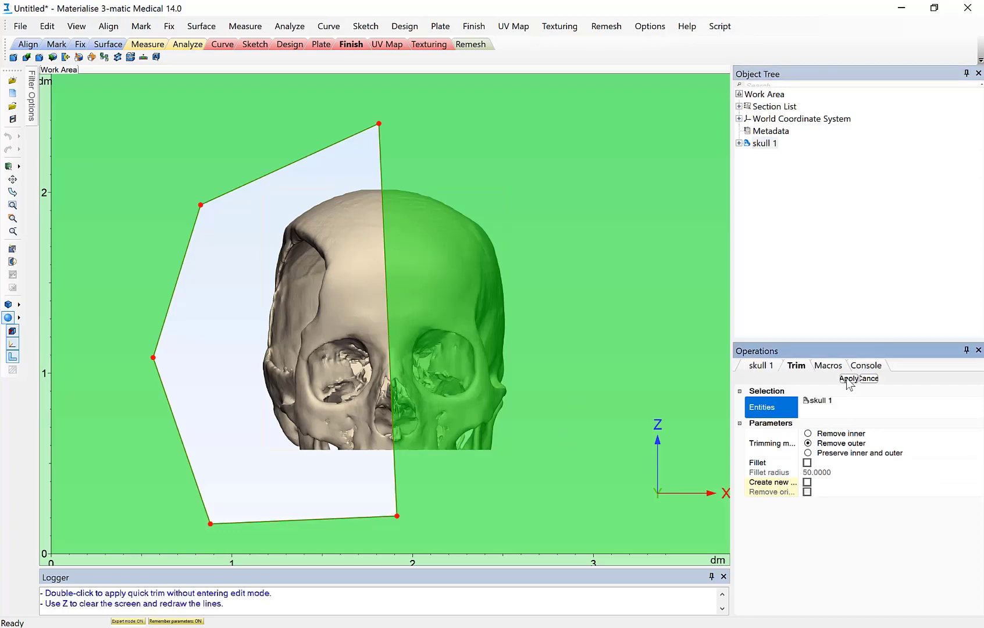
click(849, 379)
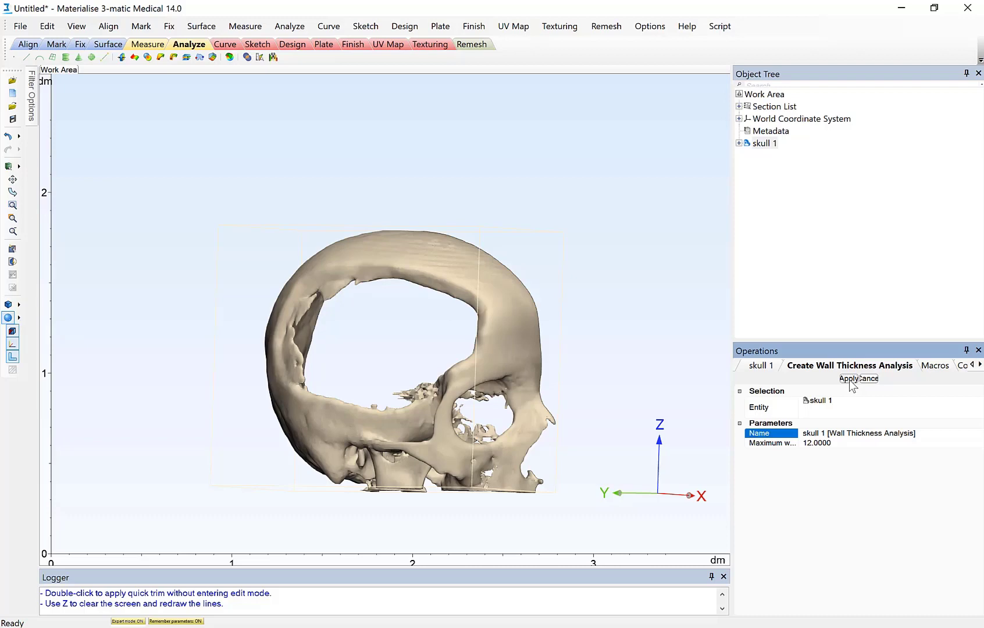
Apply a wall thickness analysis to skull 1 with maximum 12.
click(845, 378)
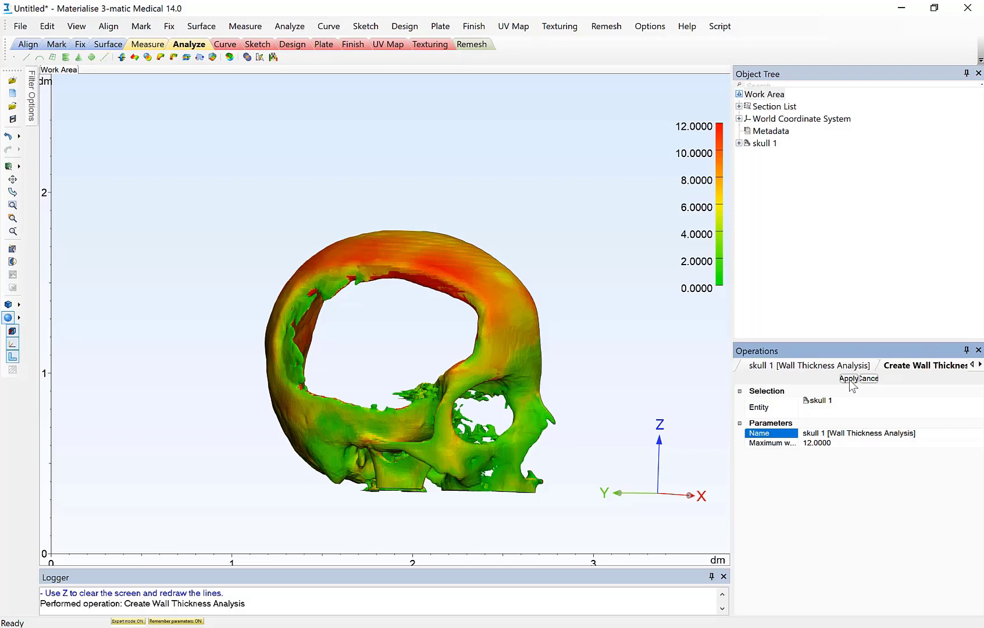
mouse_move(810, 365)
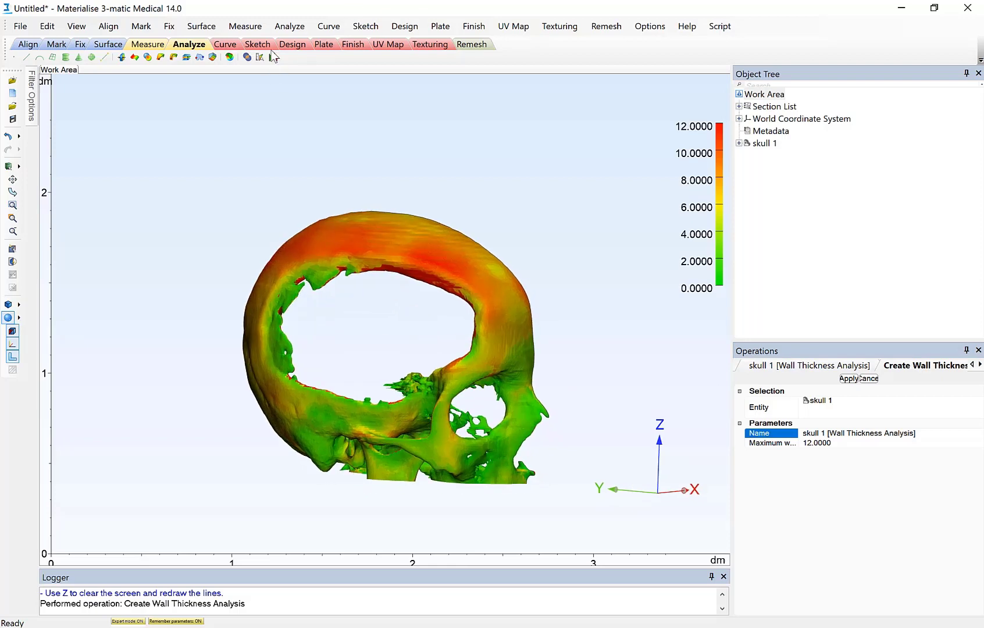
mouse_move(272, 57)
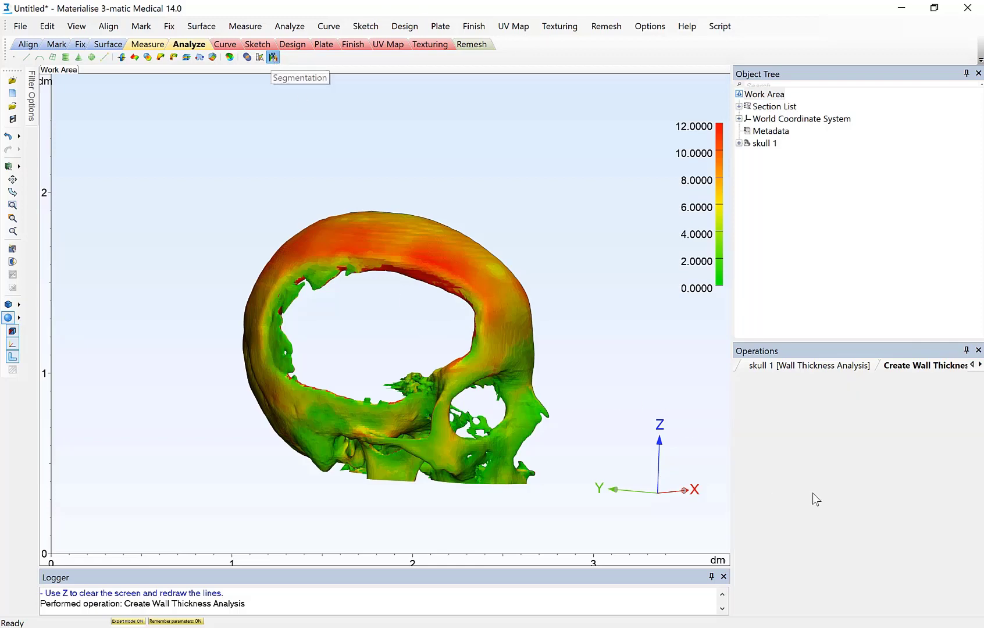
Segment the wall thickness results into 8 bands.
click(273, 56)
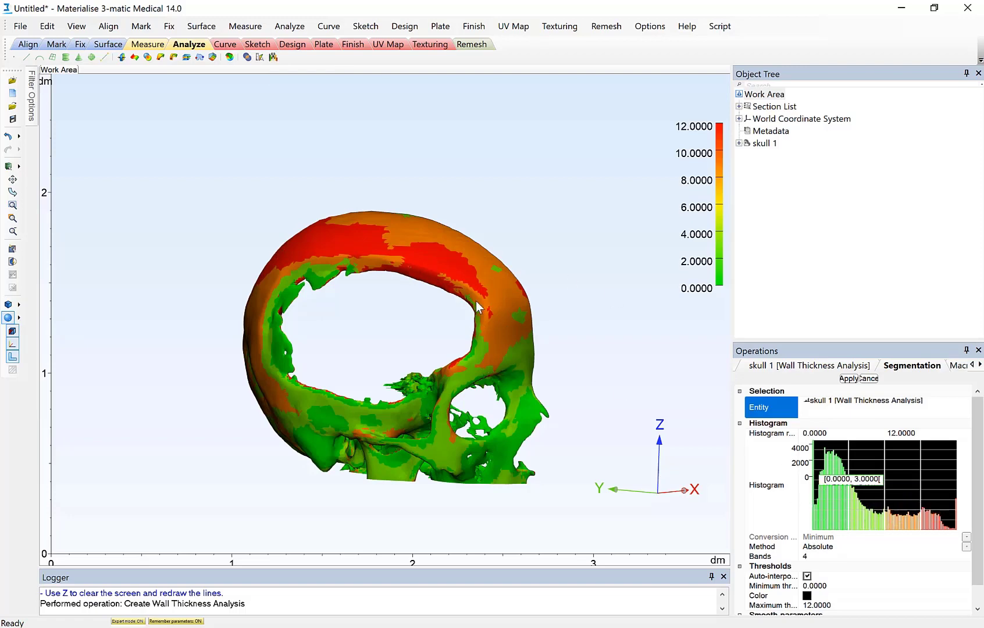
mouse_move(320, 435)
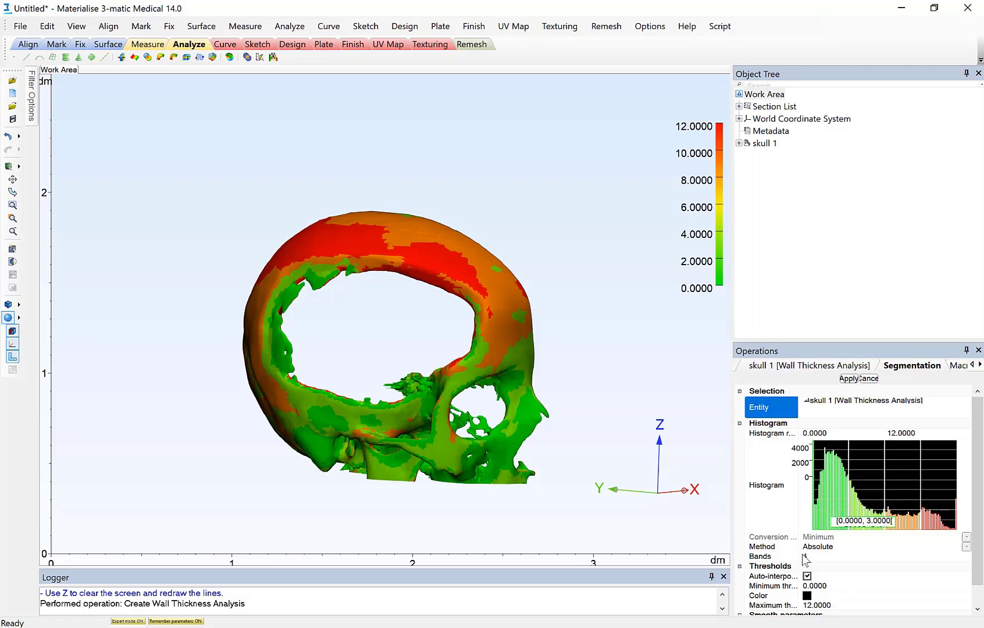
click(827, 556)
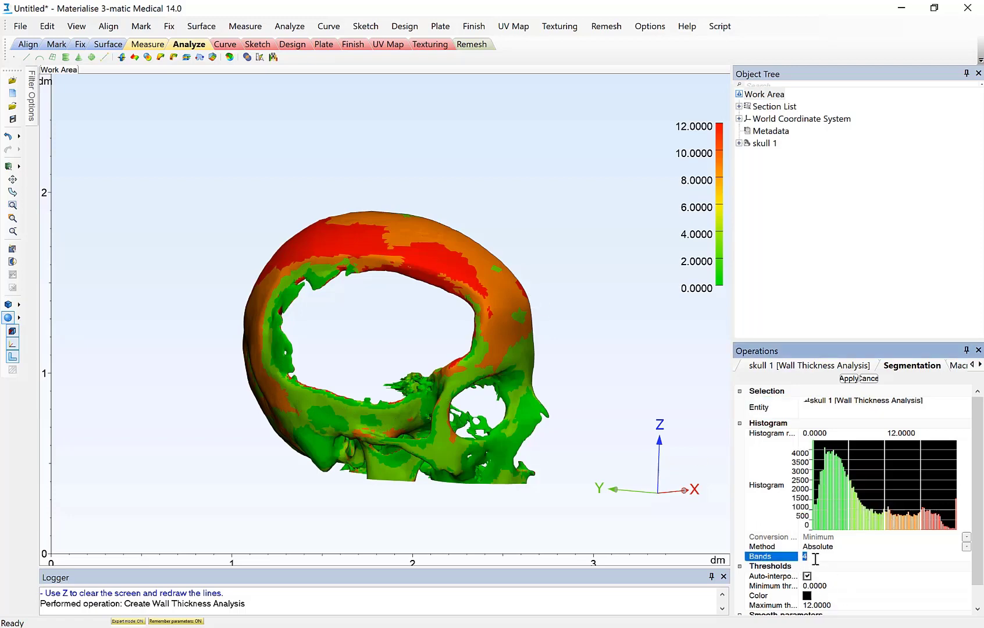
mouse_move(835, 557)
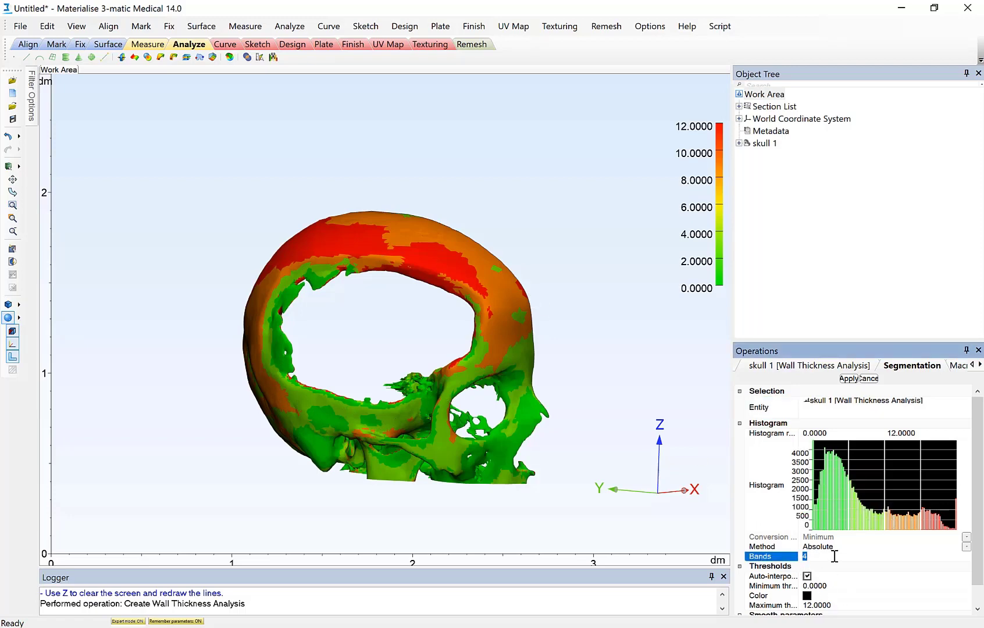
text(8)
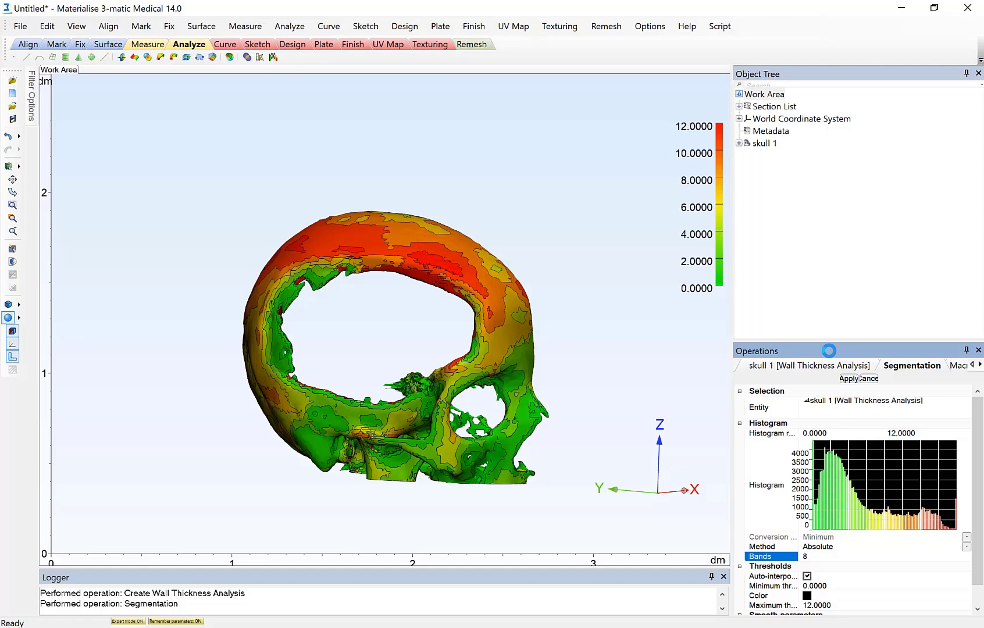
Open the File > Export > 3MF export page for the banded skull.
click(21, 26)
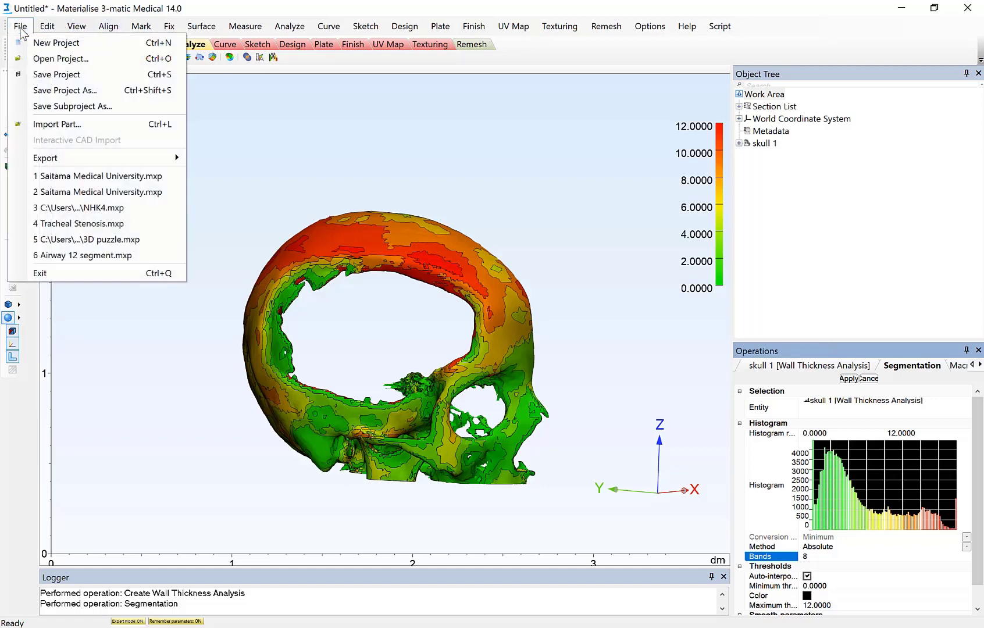
mouse_move(44, 158)
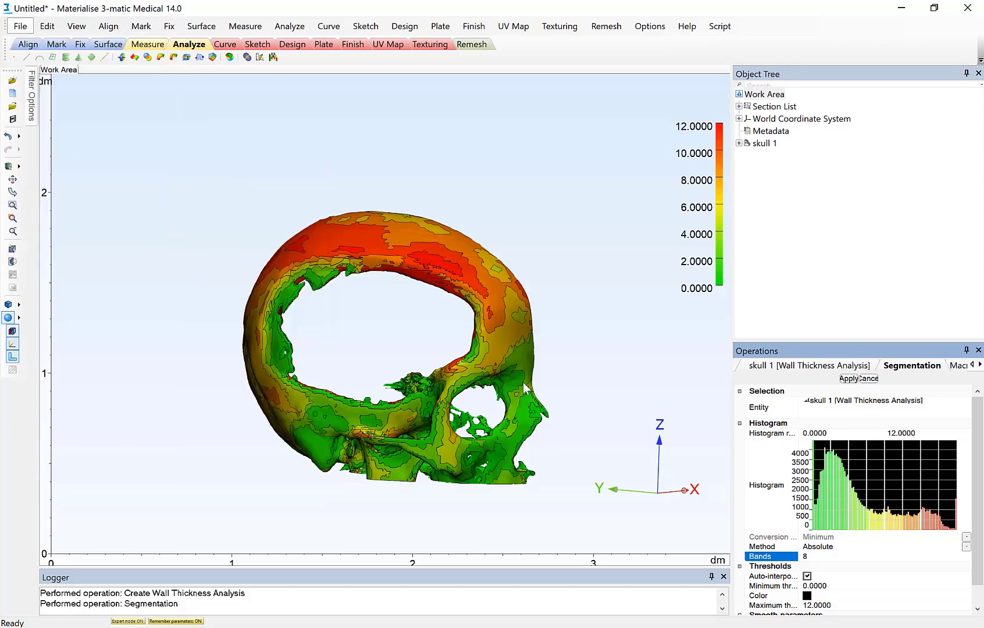
click(906, 366)
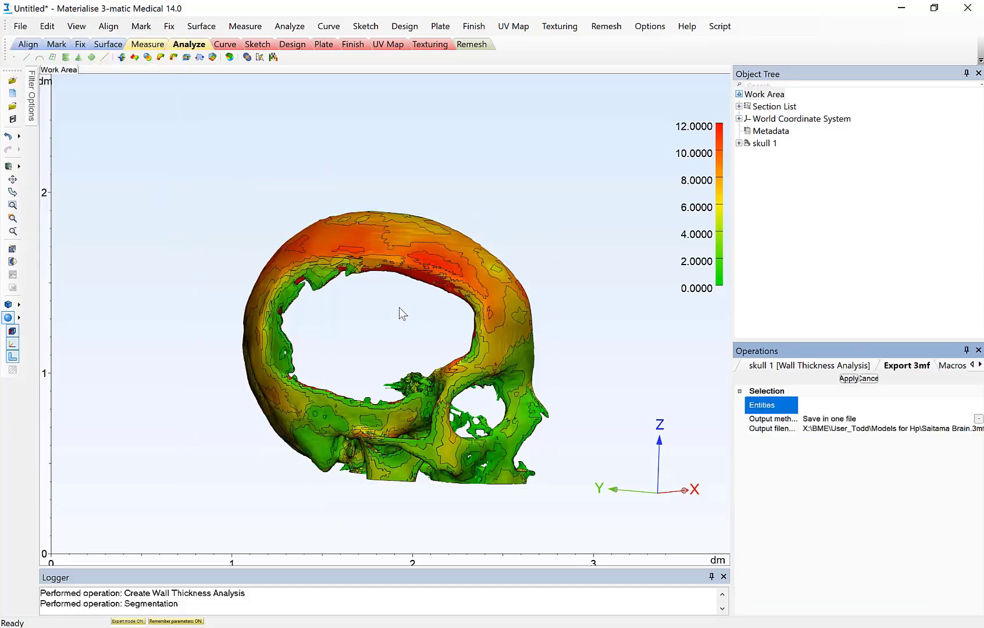